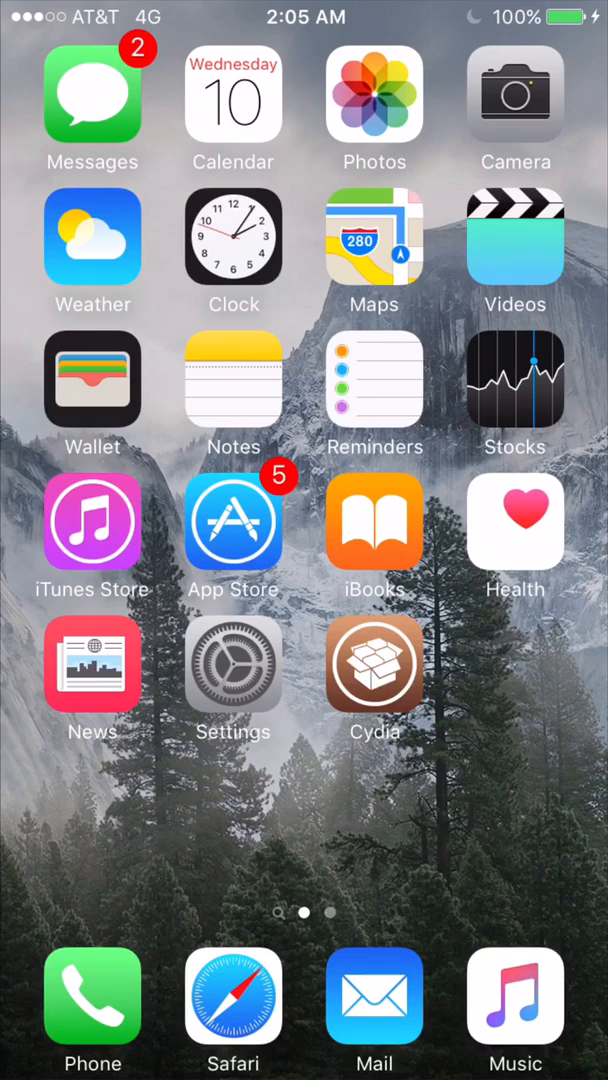
Step: Check the phone's About information, then launch Cydia from the home screen
{"action": "left_click", "coordinate": [232, 680]}
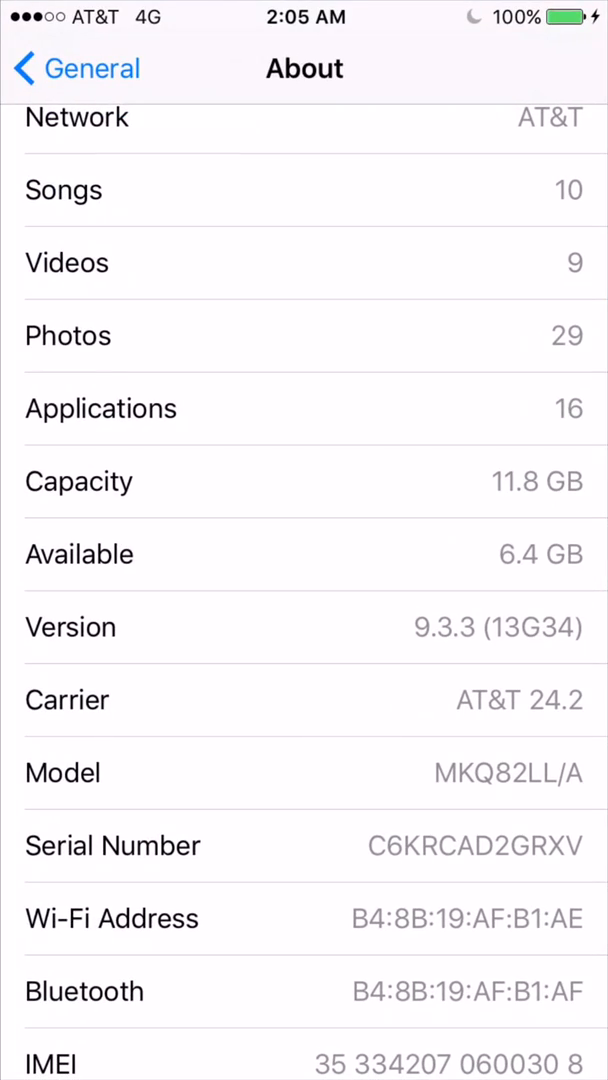
{"action": "scroll", "scroll_direction": "down", "scroll_amount": 3}
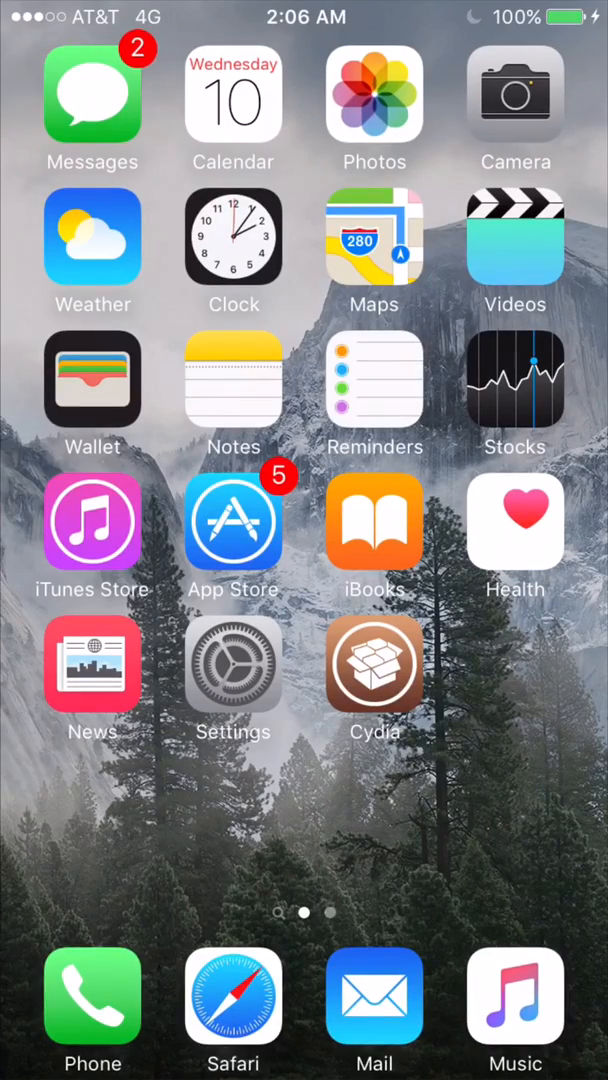
{"action": "left_click", "coordinate": [374, 664]}
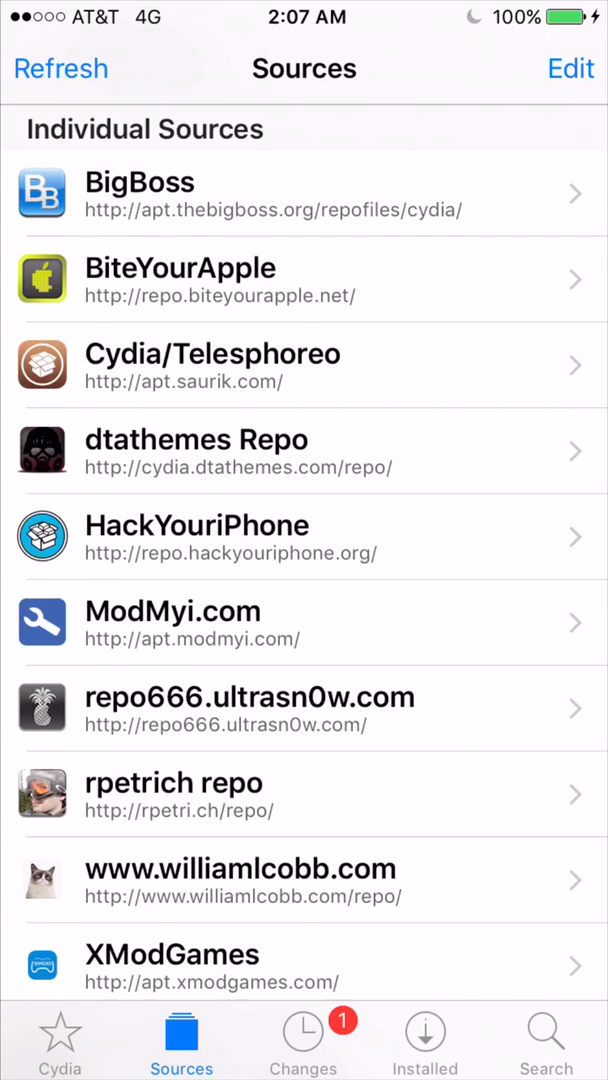
{"action": "left_click", "coordinate": [570, 68]}
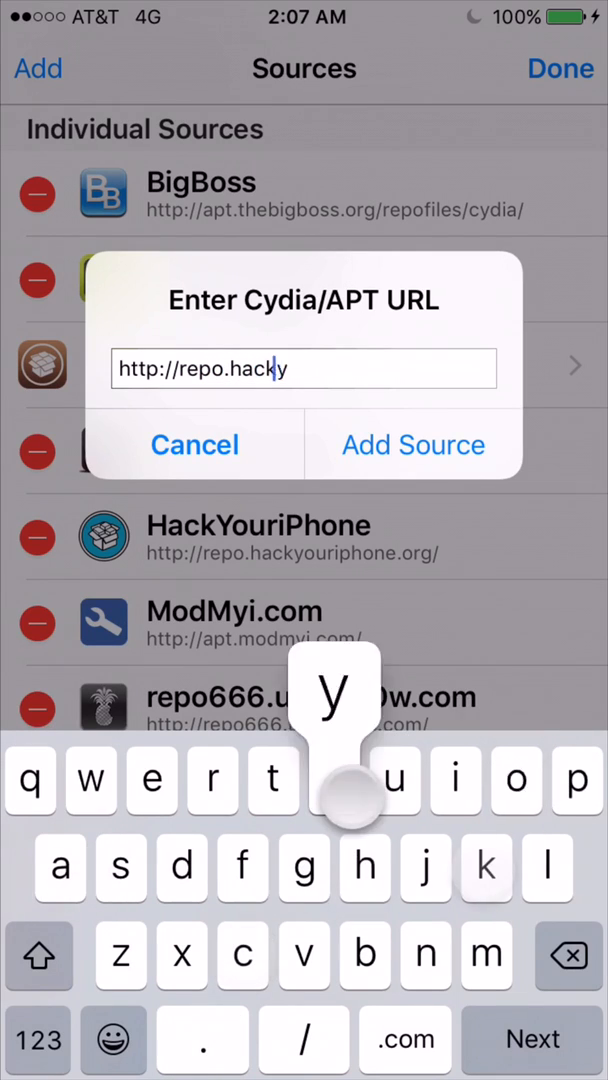
{"action": "type", "text": "ouriphone"}
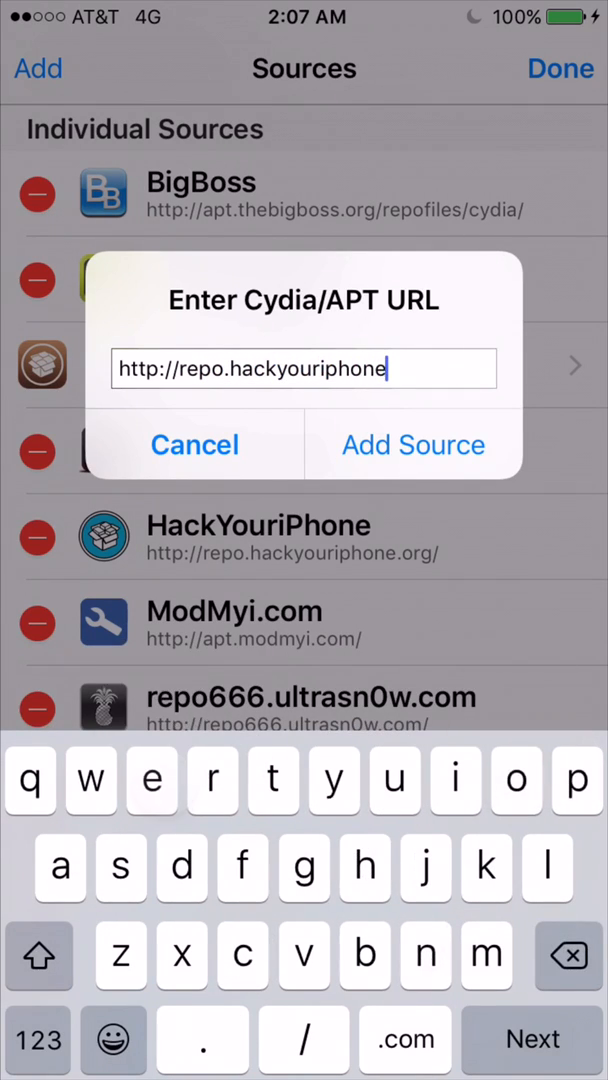
{"action": "type", "text": ".org/"}
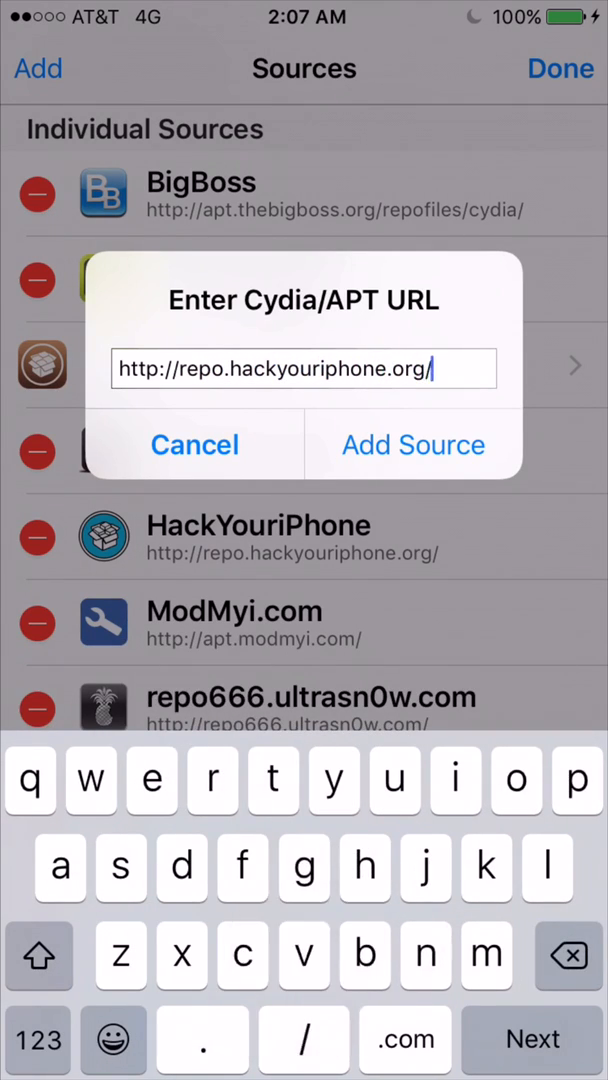
{"action": "left_click", "coordinate": [412, 444]}
{"action": "type", "text": "Libktu"}
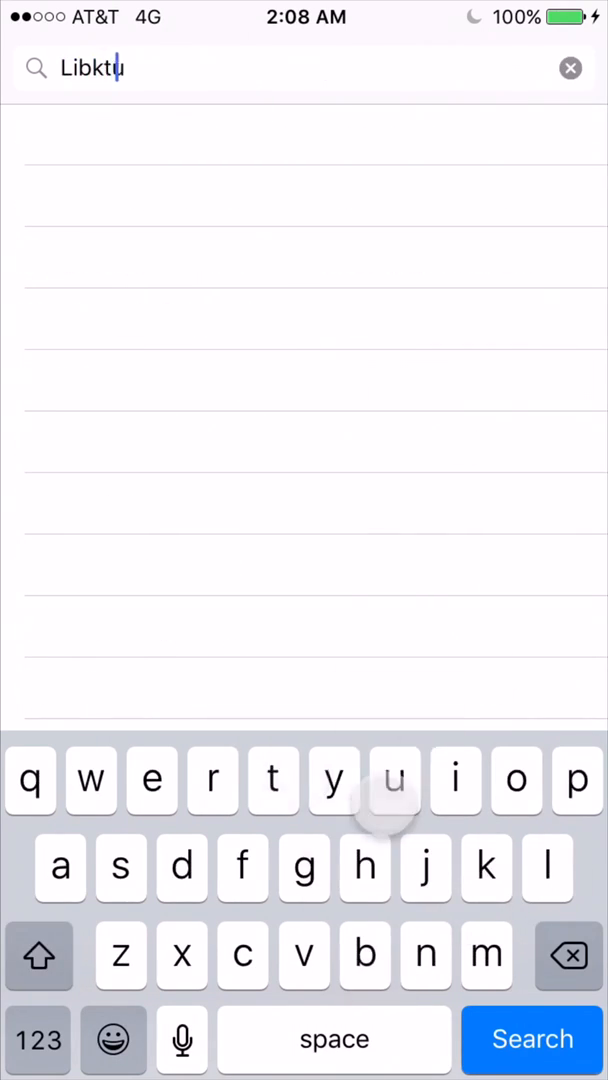
Step: Search Cydia for LinkTunes and view the LinkTunes for iOS 8 package to confirm it is installed
{"action": "left_click", "coordinate": [568, 956]}
{"action": "type", "text": "n"}
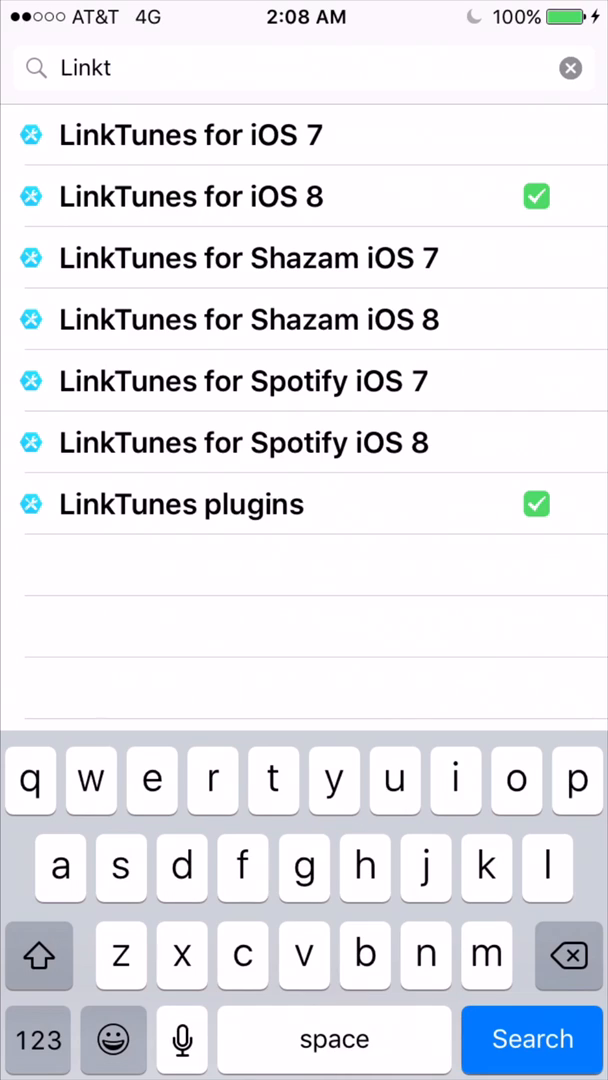
{"action": "left_click", "coordinate": [190, 196]}
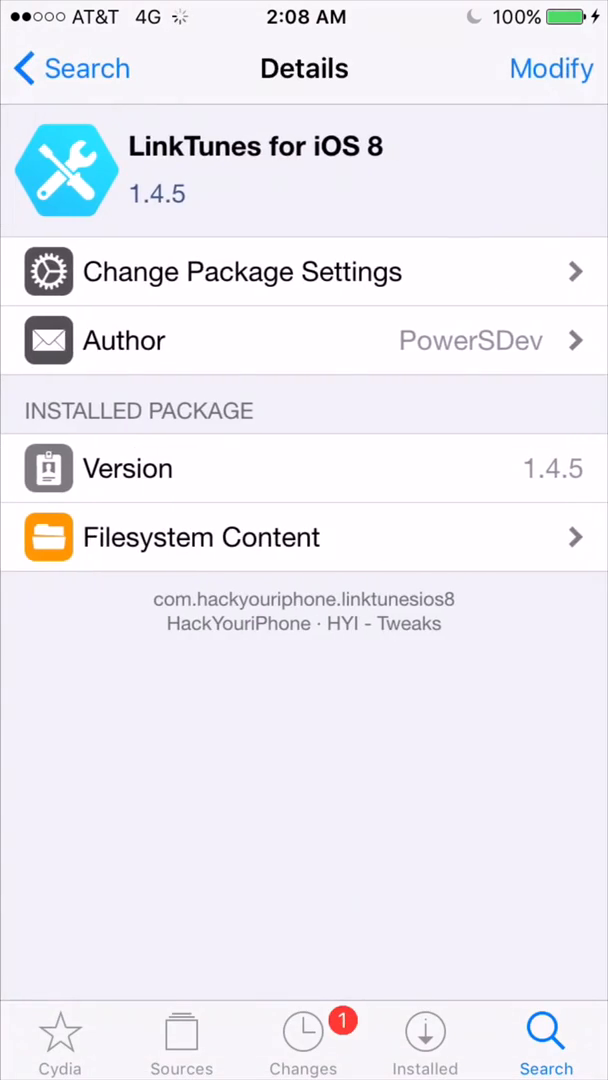
{"action": "left_click", "coordinate": [64, 68]}
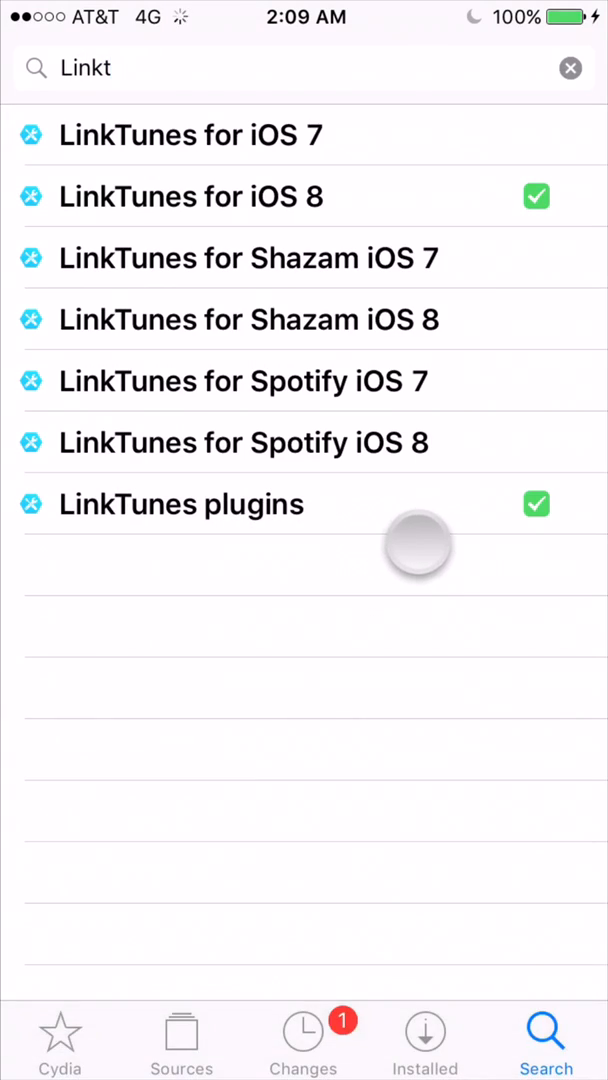
{"action": "left_click", "coordinate": [190, 196]}
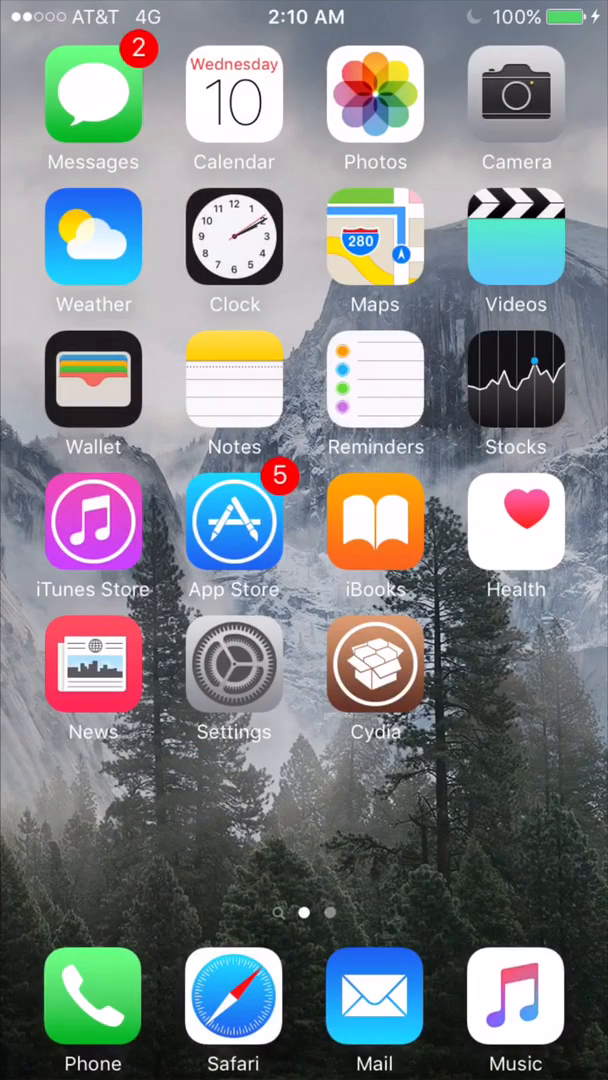
Step: Launch the iTunes Store, switch to the LinkTunes section and bring up its title-or-artist search
{"action": "left_click", "coordinate": [516, 996]}
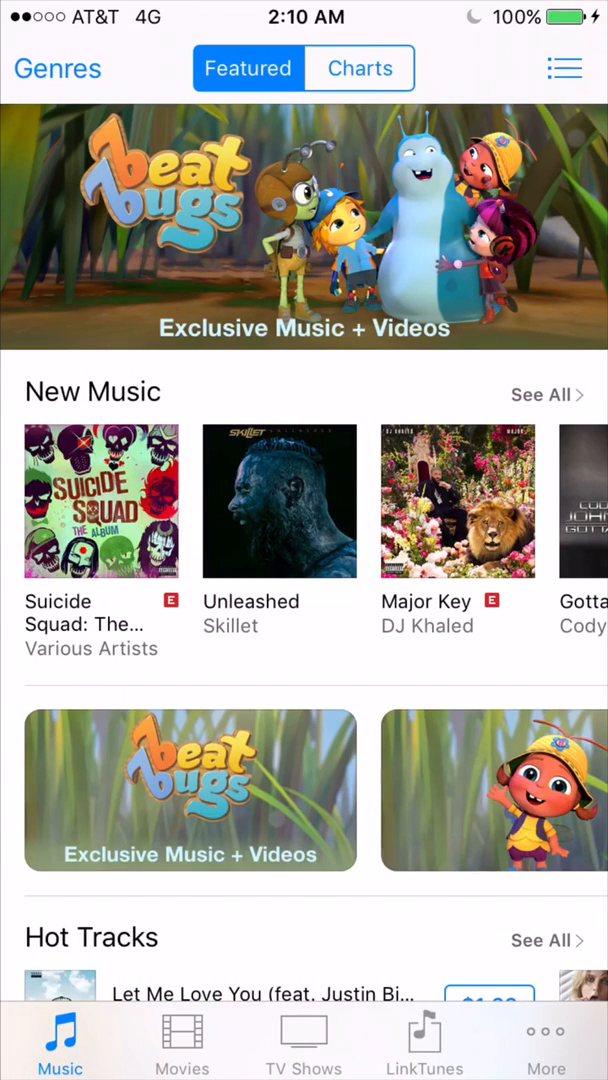
{"action": "left_click", "coordinate": [424, 1030]}
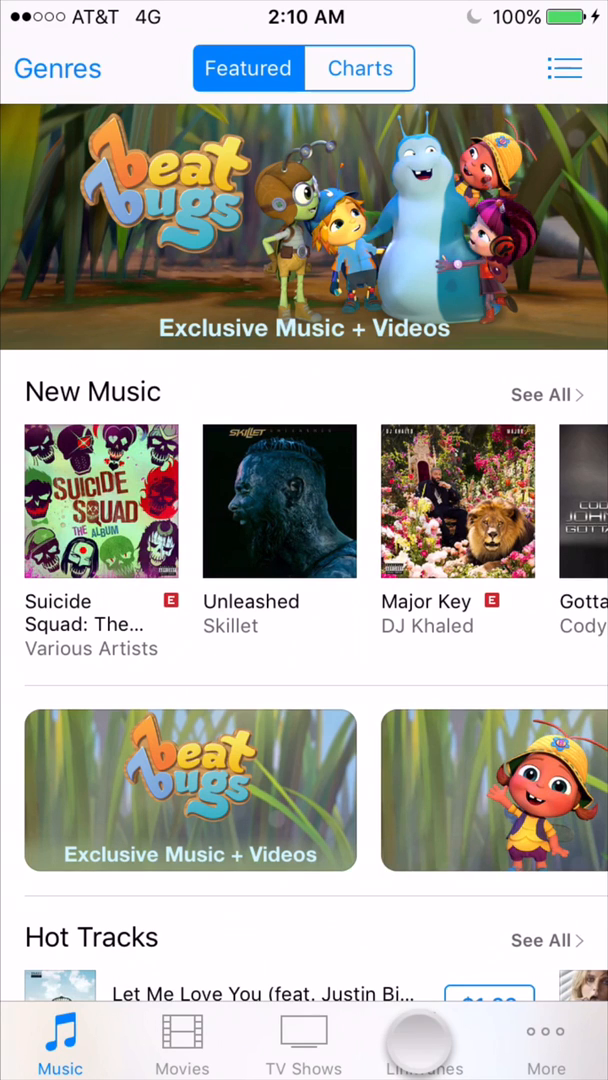
{"action": "left_click", "coordinate": [424, 1040]}
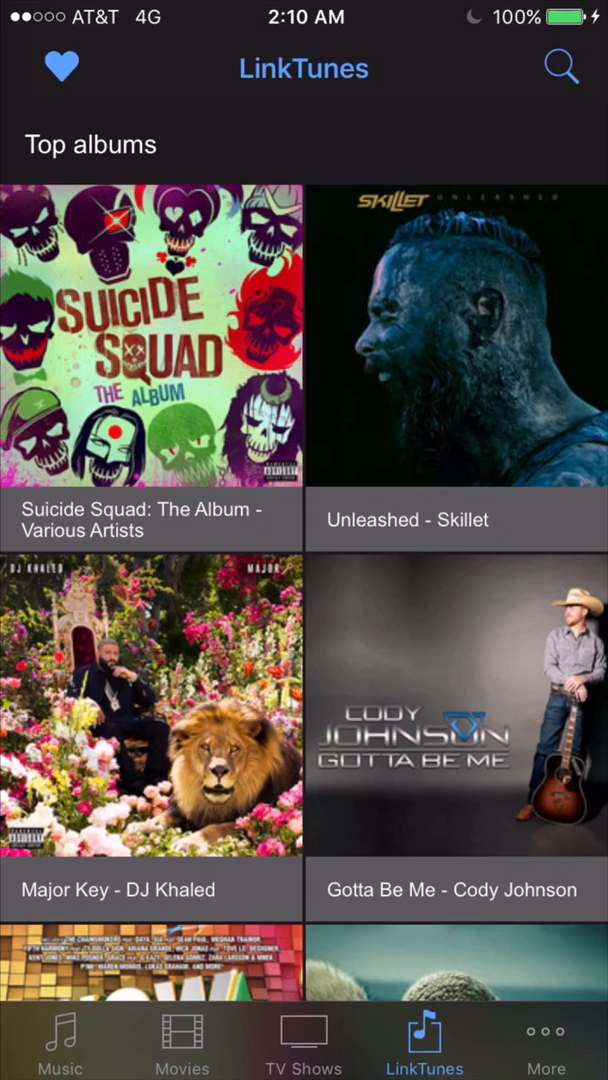
{"action": "left_click", "coordinate": [560, 64]}
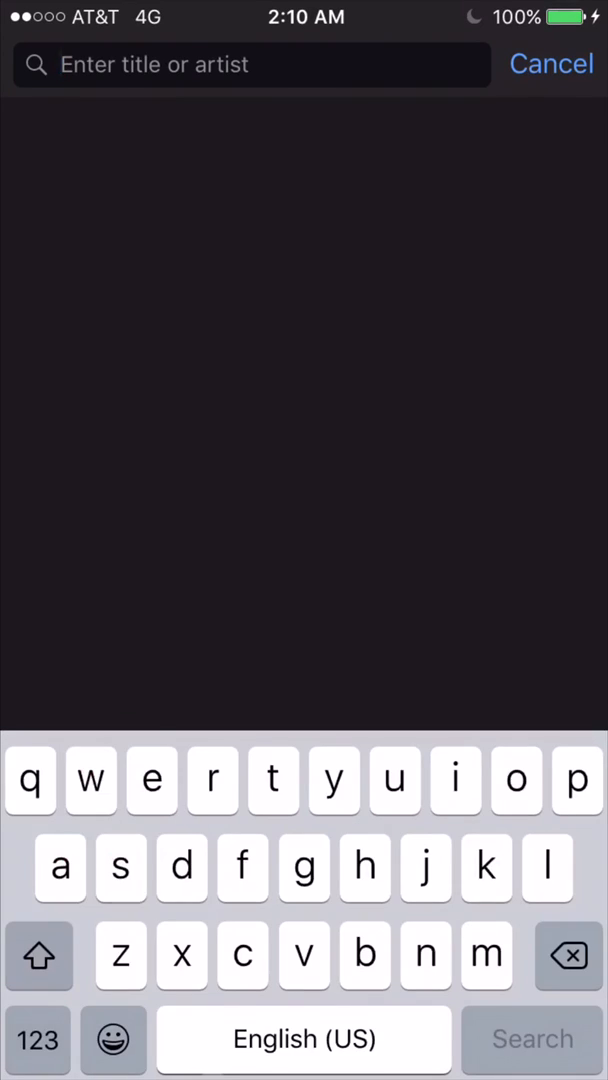
Step: Search 'skizzy mars', open the Alone Together album and choose I'm Ready (feat. Olivver the Kid) to download
{"action": "type", "text": "skizzy mars"}
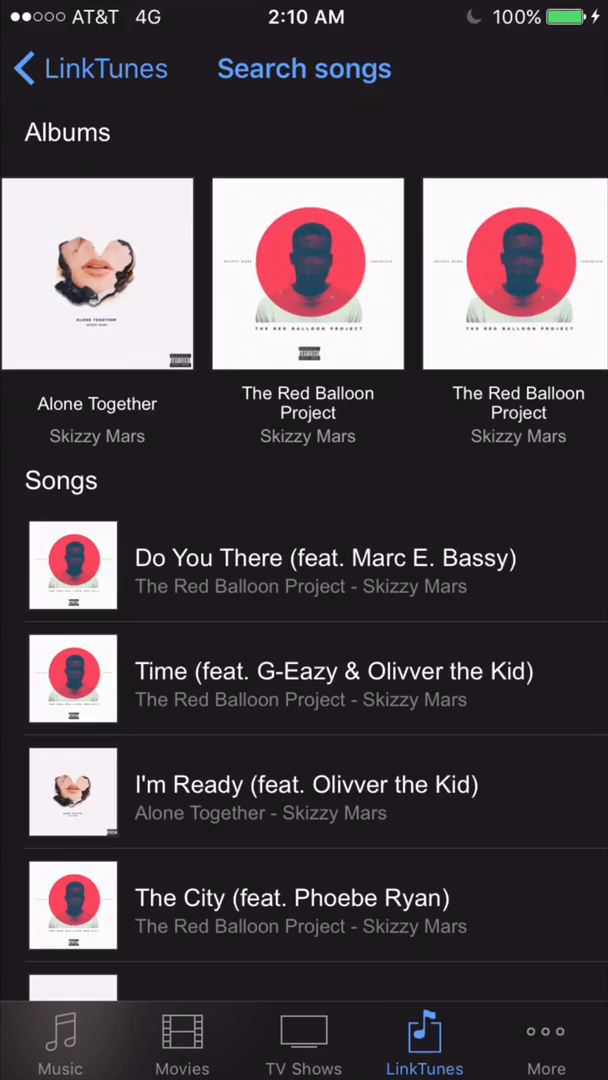
{"action": "scroll", "scroll_direction": "down", "scroll_amount": 3}
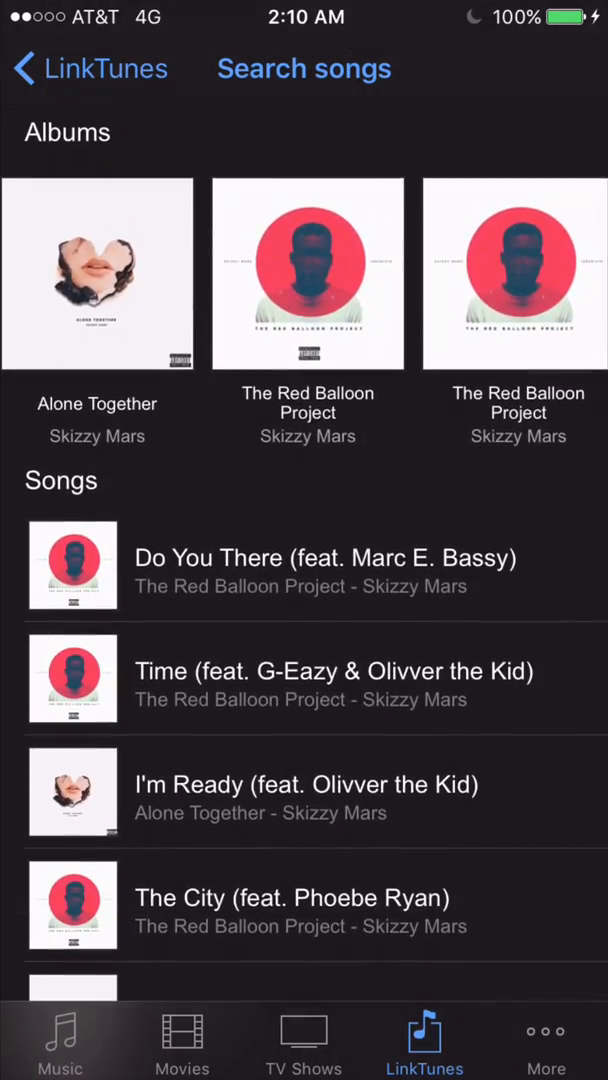
{"action": "left_click", "coordinate": [98, 274]}
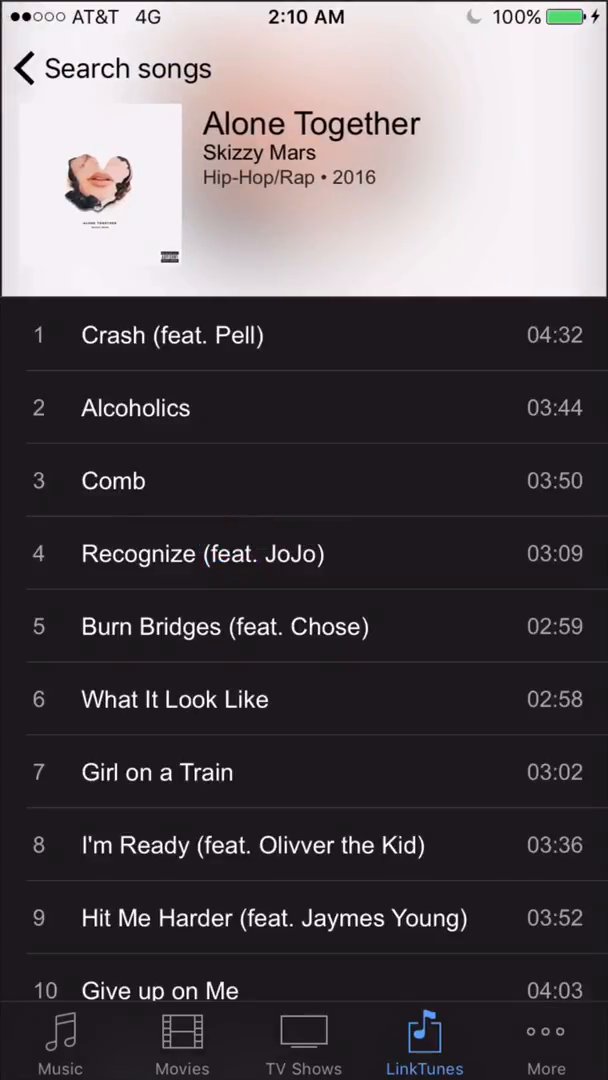
{"action": "scroll", "scroll_direction": "down", "scroll_amount": 3}
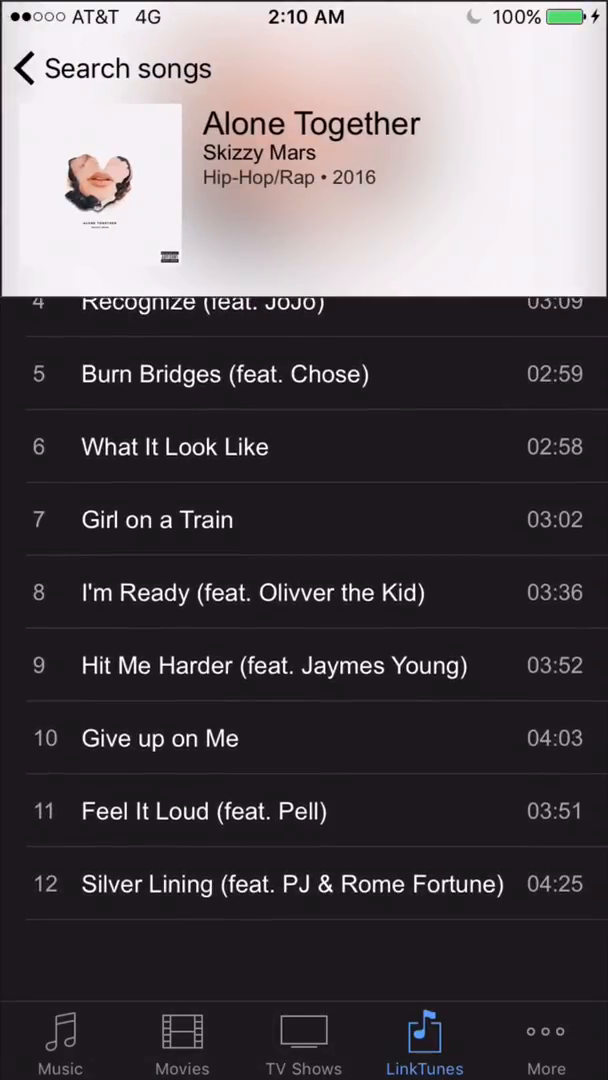
{"action": "left_click", "coordinate": [252, 592]}
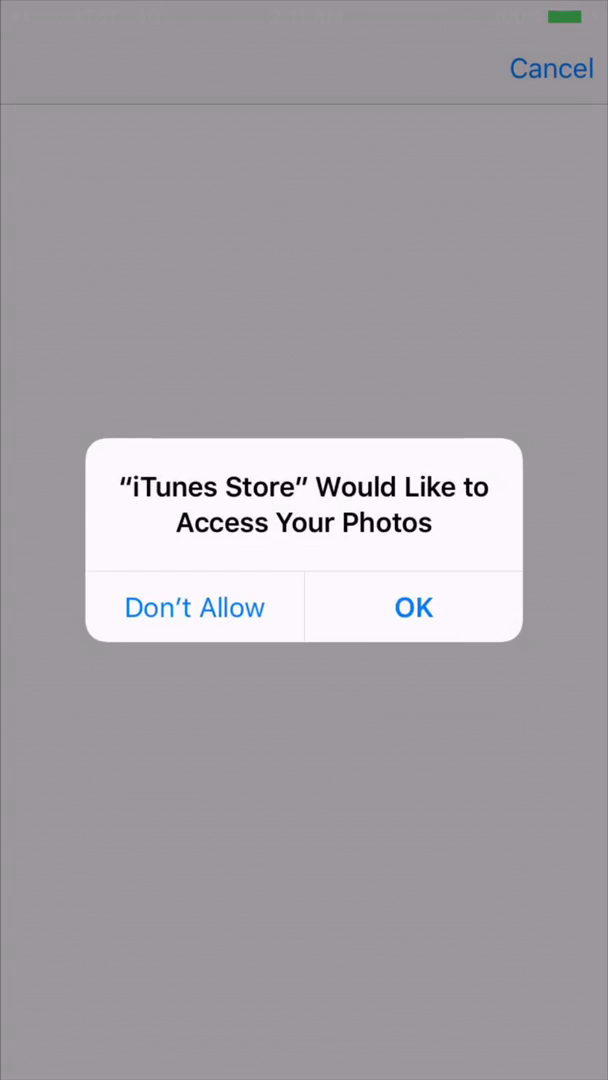
Step: Answer the iTunes Store photos-access alert so the download proceeds
{"action": "left_click", "coordinate": [412, 608]}
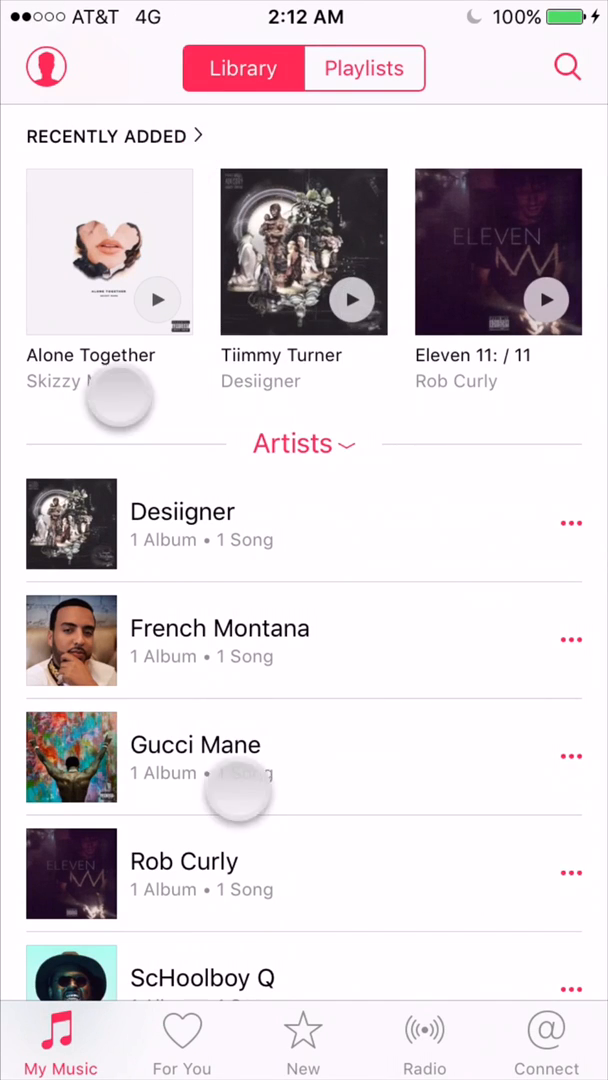
Step: View the recently added Alone Together album to confirm I'm Ready is listed, then return to the home screen
{"action": "left_click", "coordinate": [108, 252]}
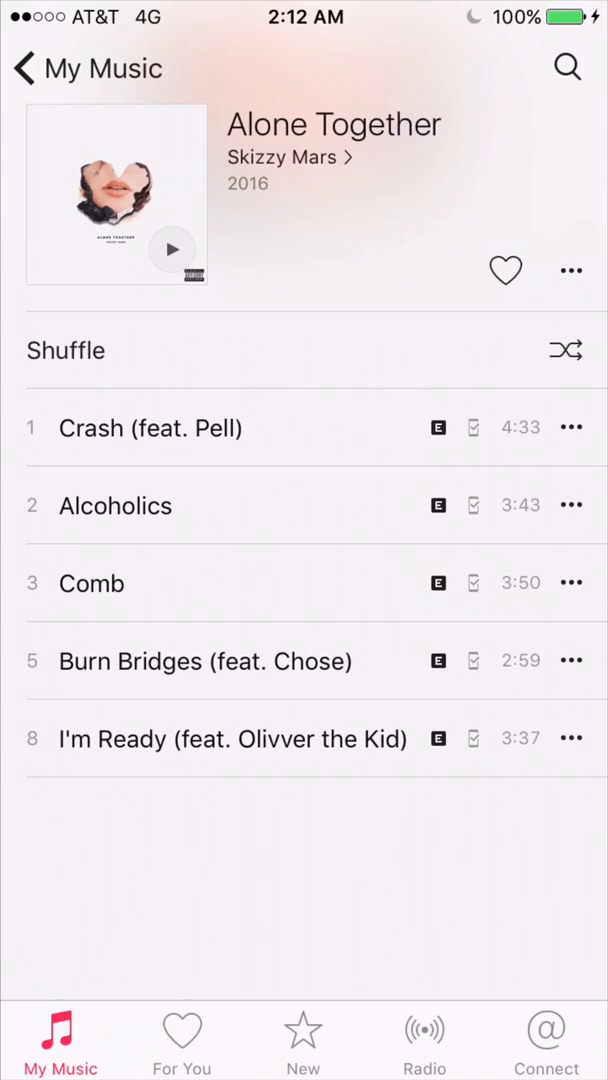
{"action": "key", "text": "home"}
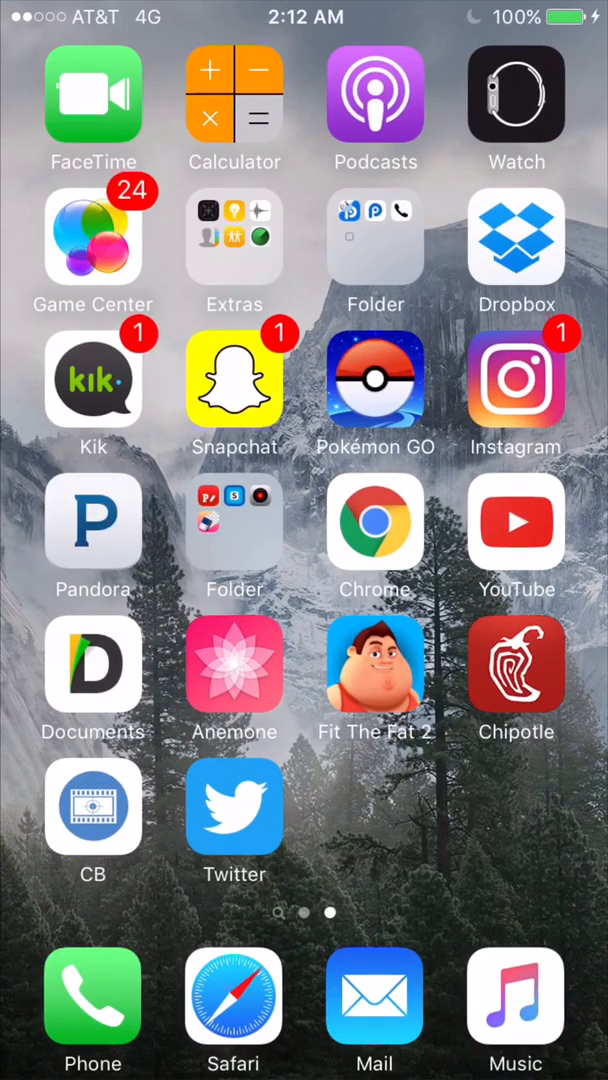